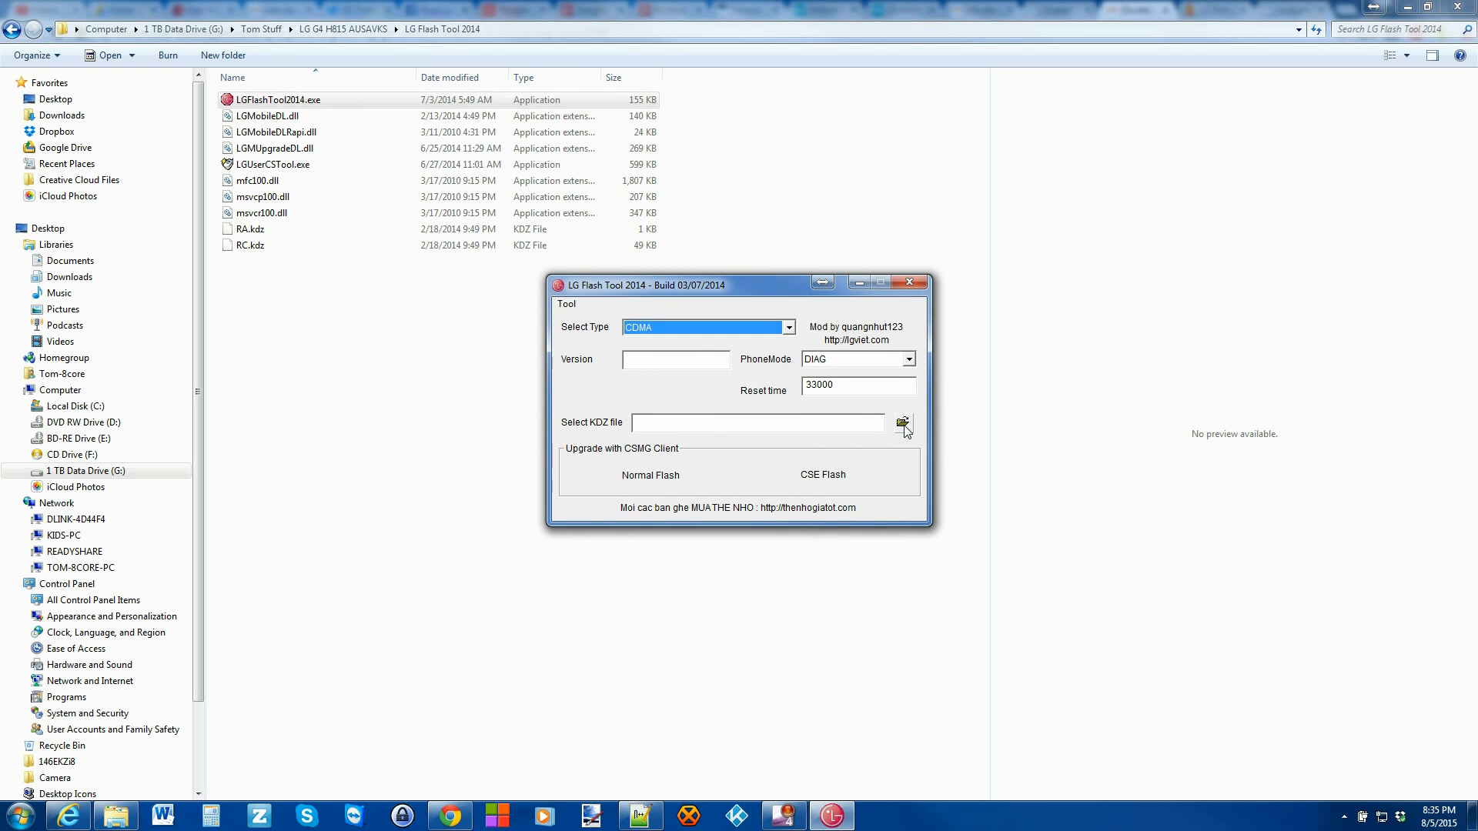
Load the H81510B_00.kdz firmware file from the LG G4 H815 AUSAVKS folder.
{"action": "left_click", "coordinate": [902, 422]}
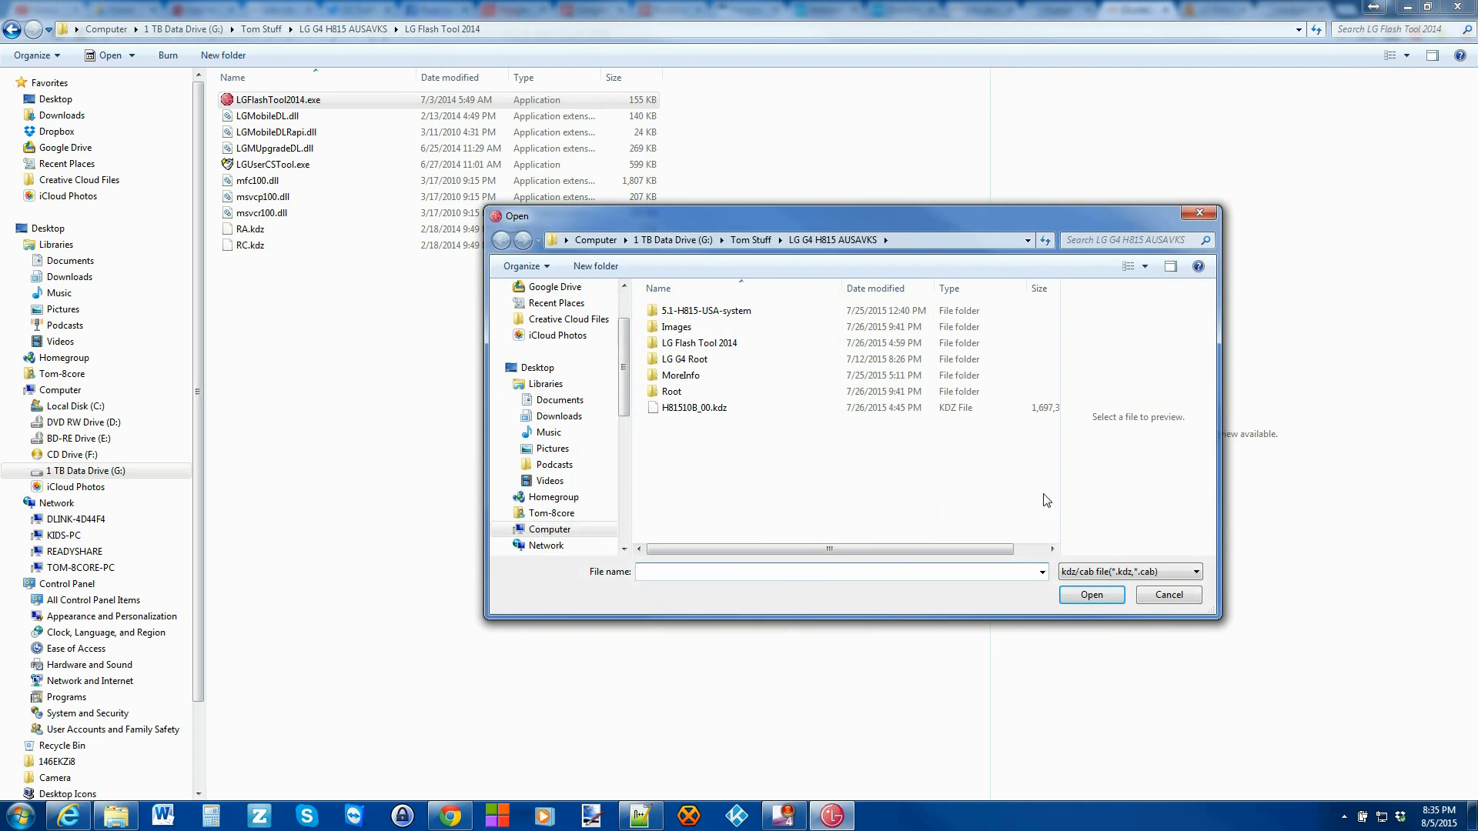
{"action": "left_click", "coordinate": [693, 406]}
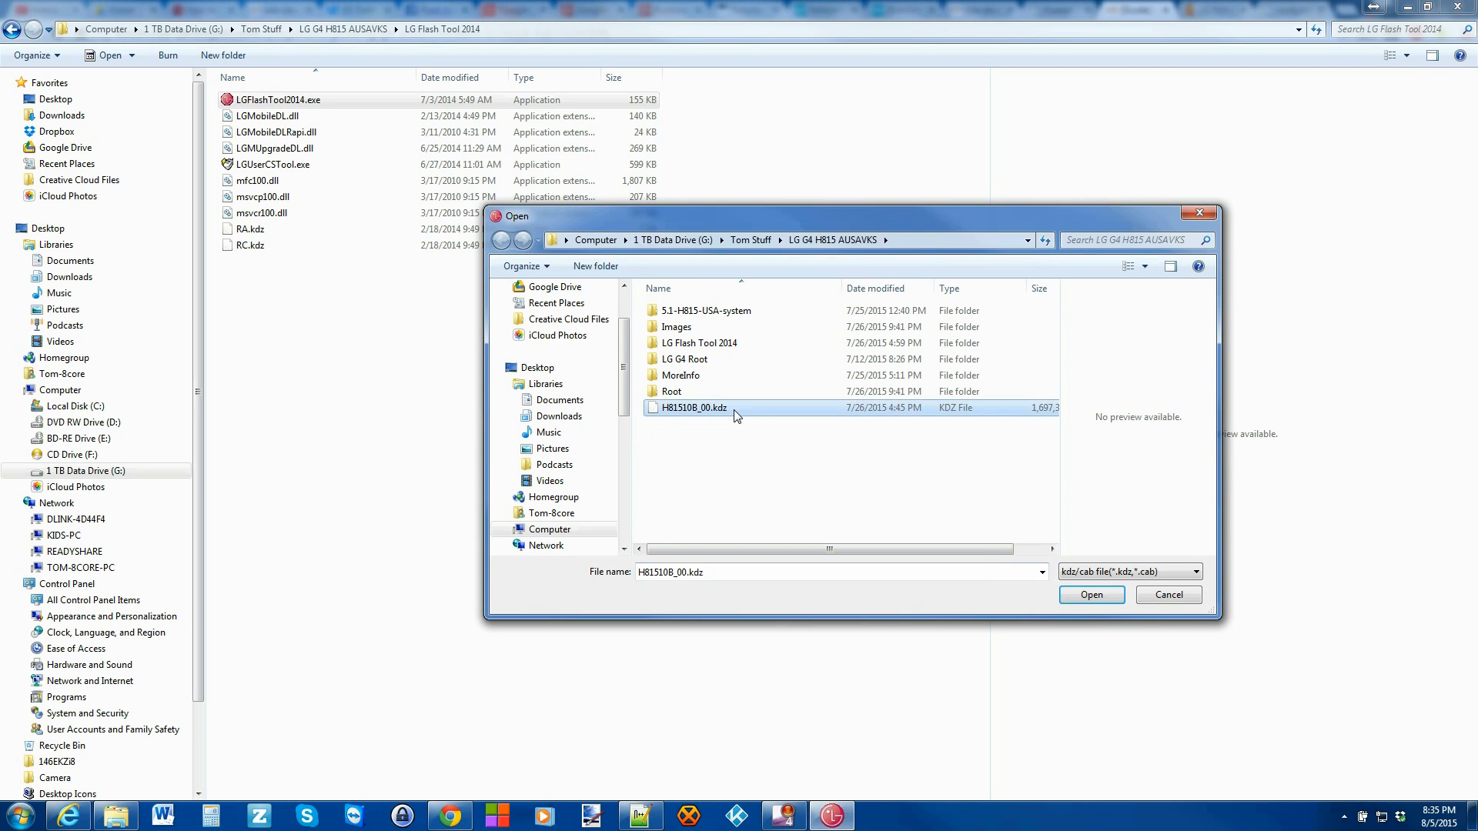
{"action": "left_click", "coordinate": [1090, 594]}
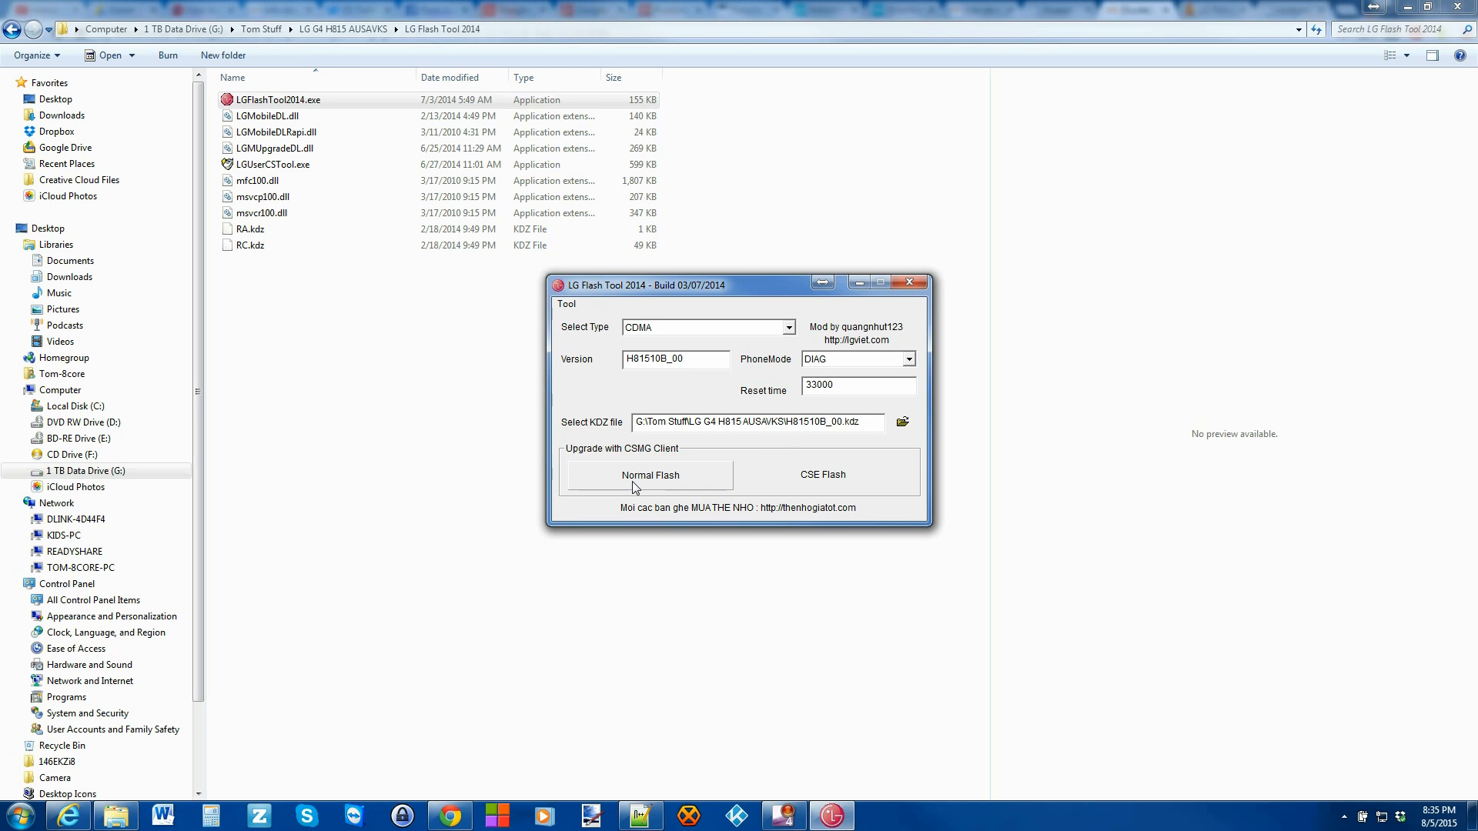
{"action": "mouse_move", "coordinate": [674, 481]}
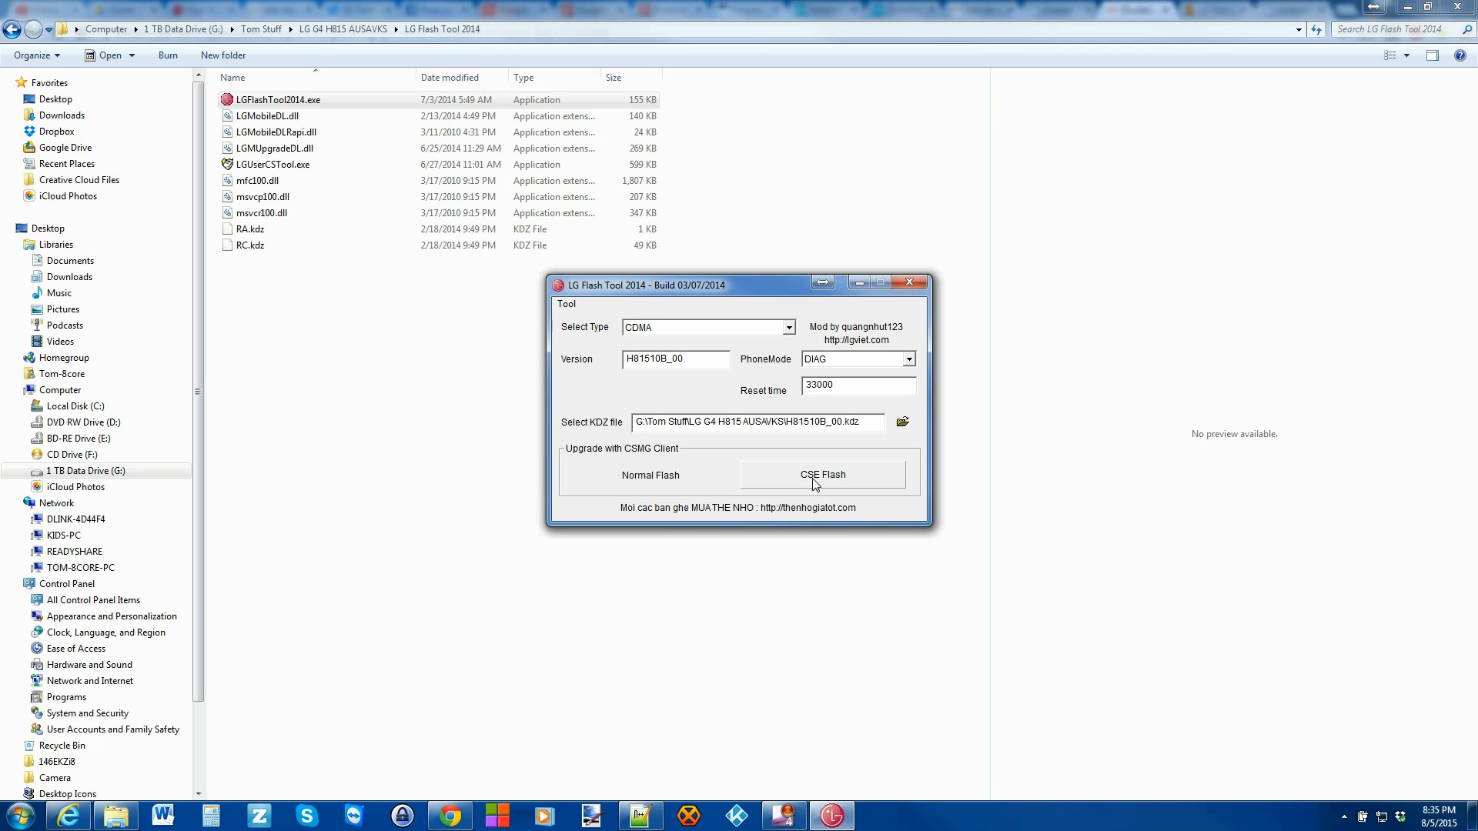
{"action": "mouse_move", "coordinate": [842, 485]}
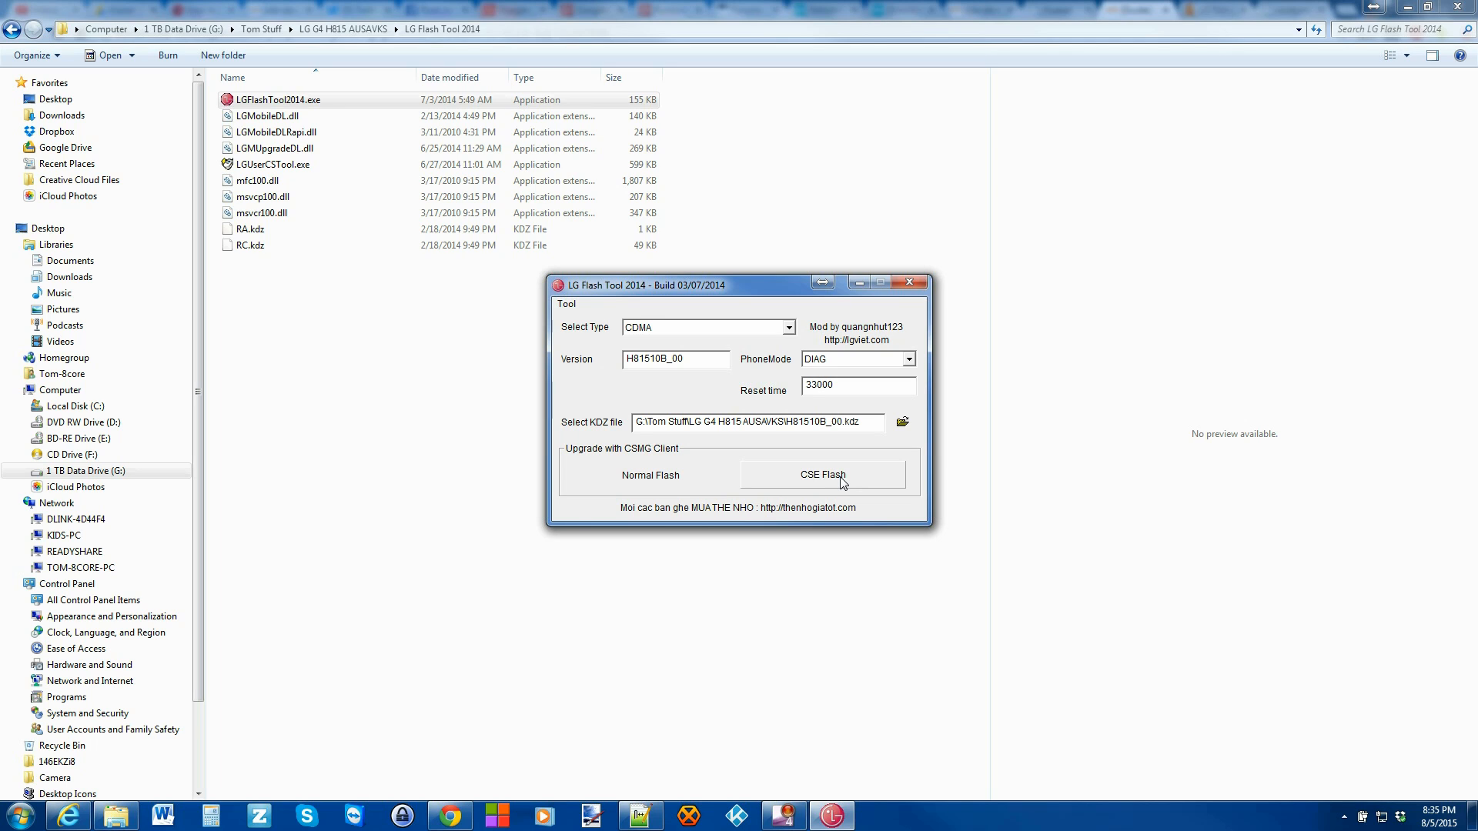
{"action": "mouse_move", "coordinate": [754, 492]}
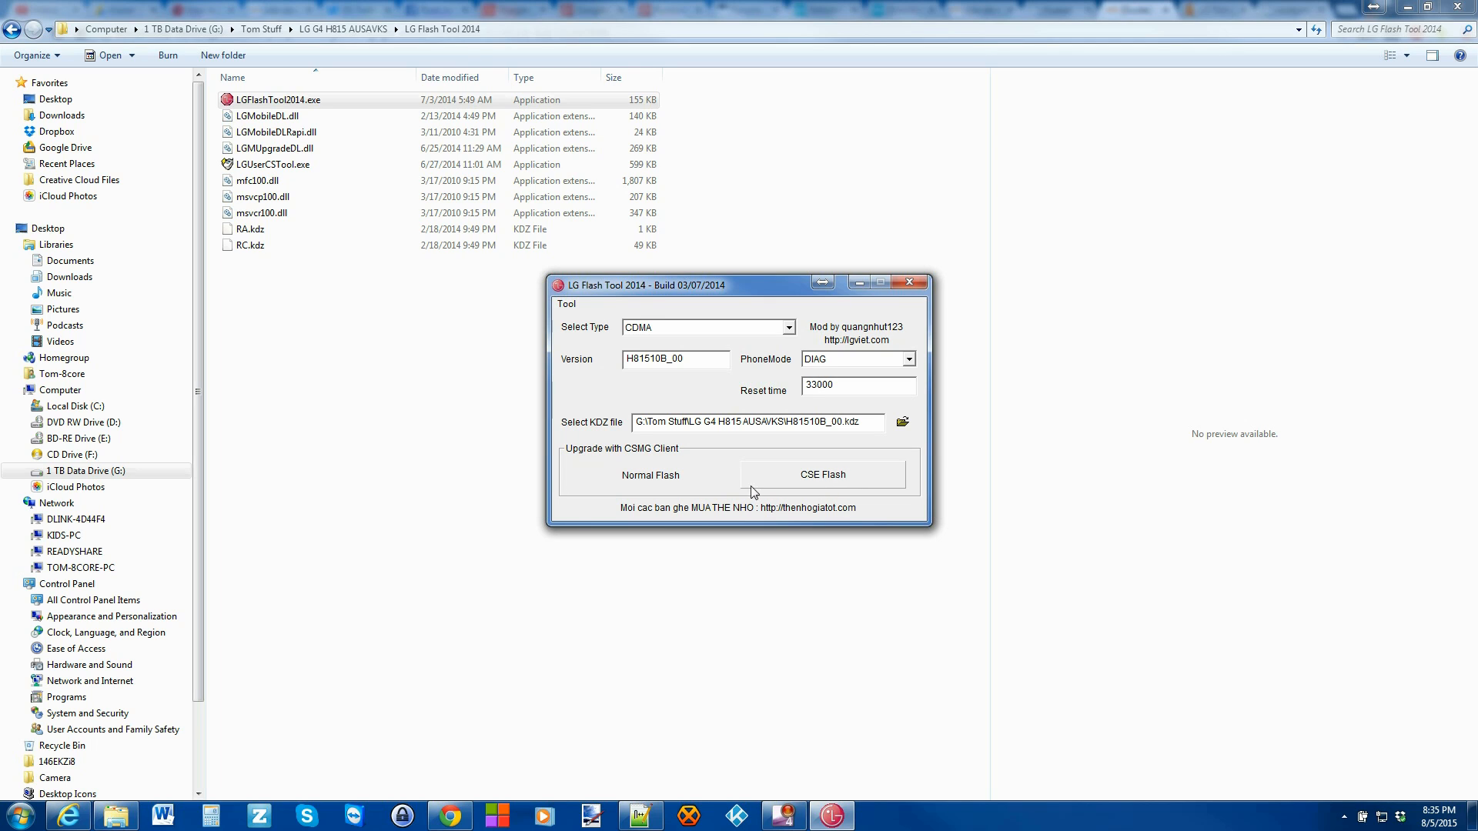
{"action": "mouse_move", "coordinate": [649, 476]}
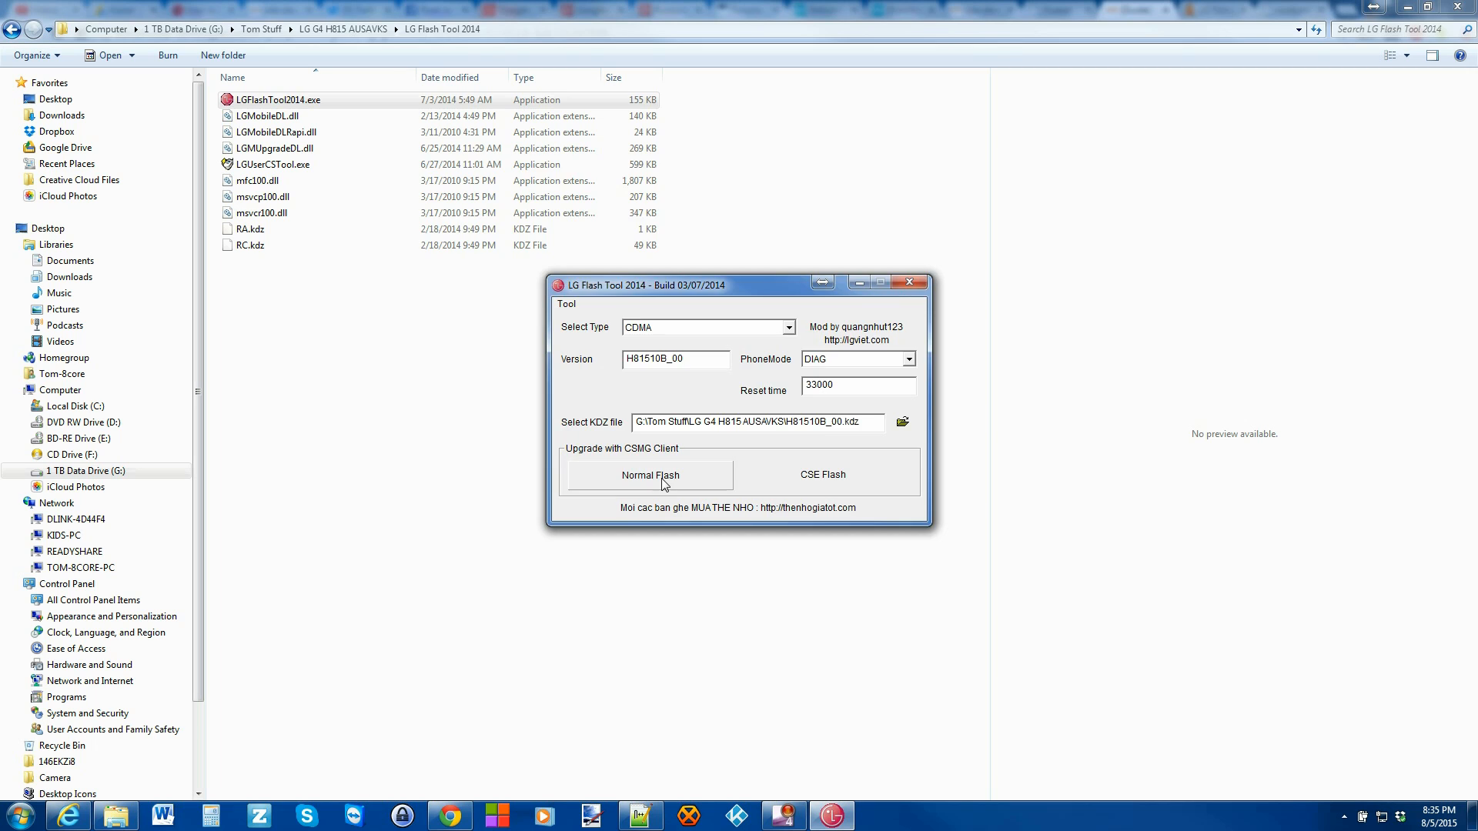
Start a Normal Flash of the loaded firmware to bring up Read Phone Information.
{"action": "left_click", "coordinate": [648, 476]}
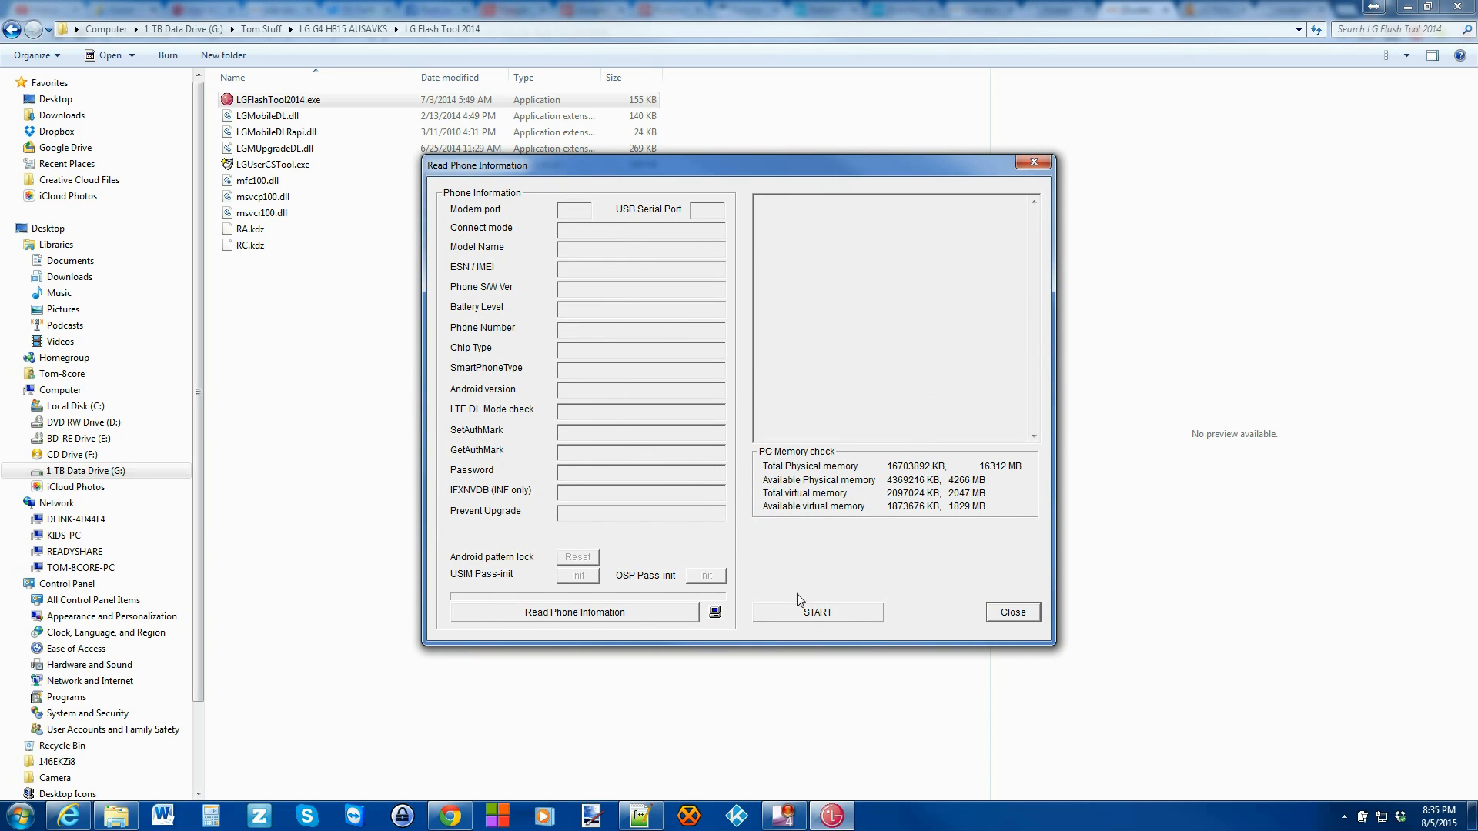
{"action": "mouse_move", "coordinate": [533, 217]}
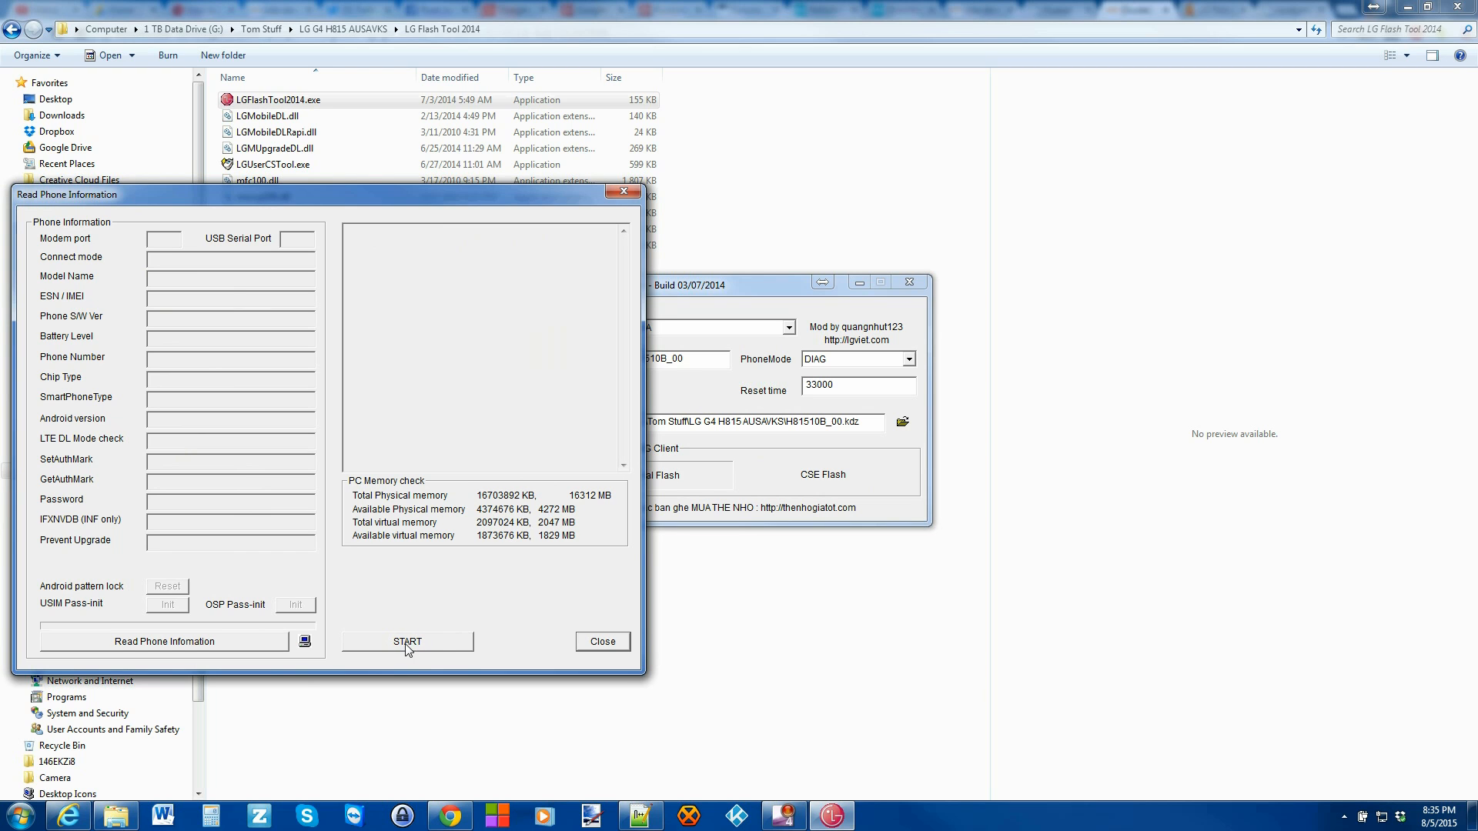
Start flashing and accept Republic of Korea / Korean as country and language.
{"action": "left_click", "coordinate": [602, 642]}
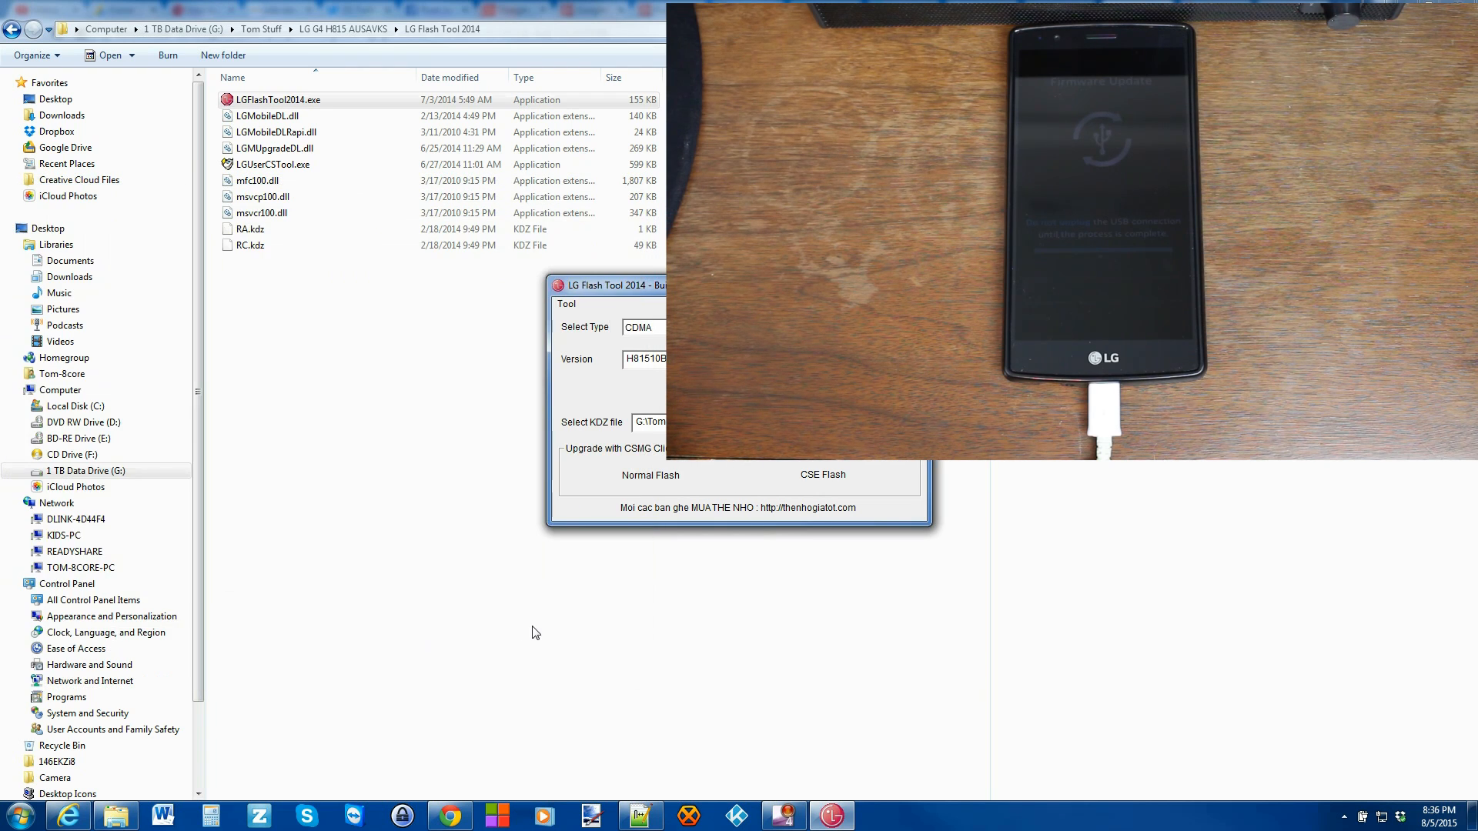
{"action": "mouse_move", "coordinate": [645, 439]}
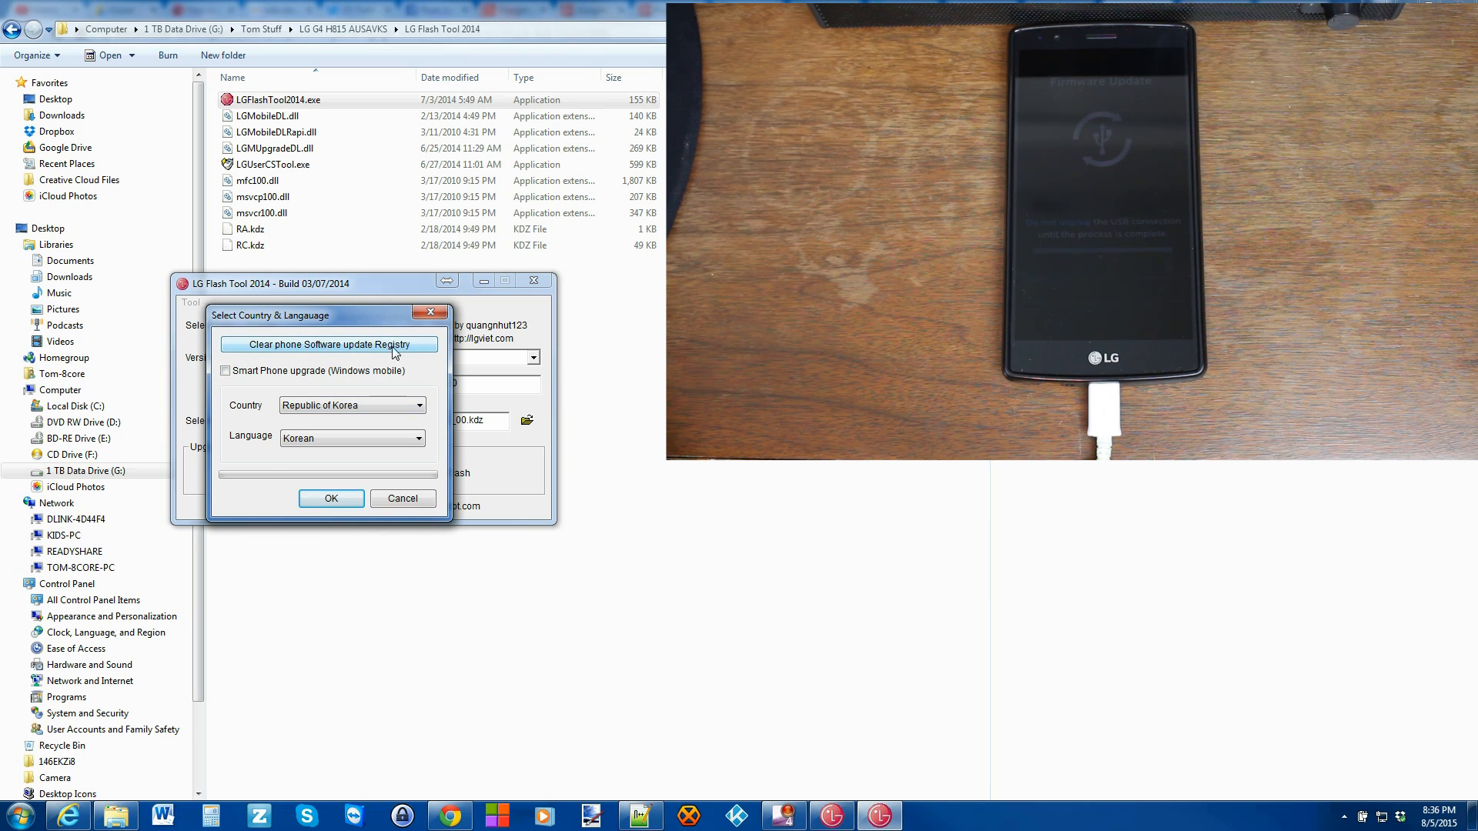
{"action": "mouse_move", "coordinate": [341, 422]}
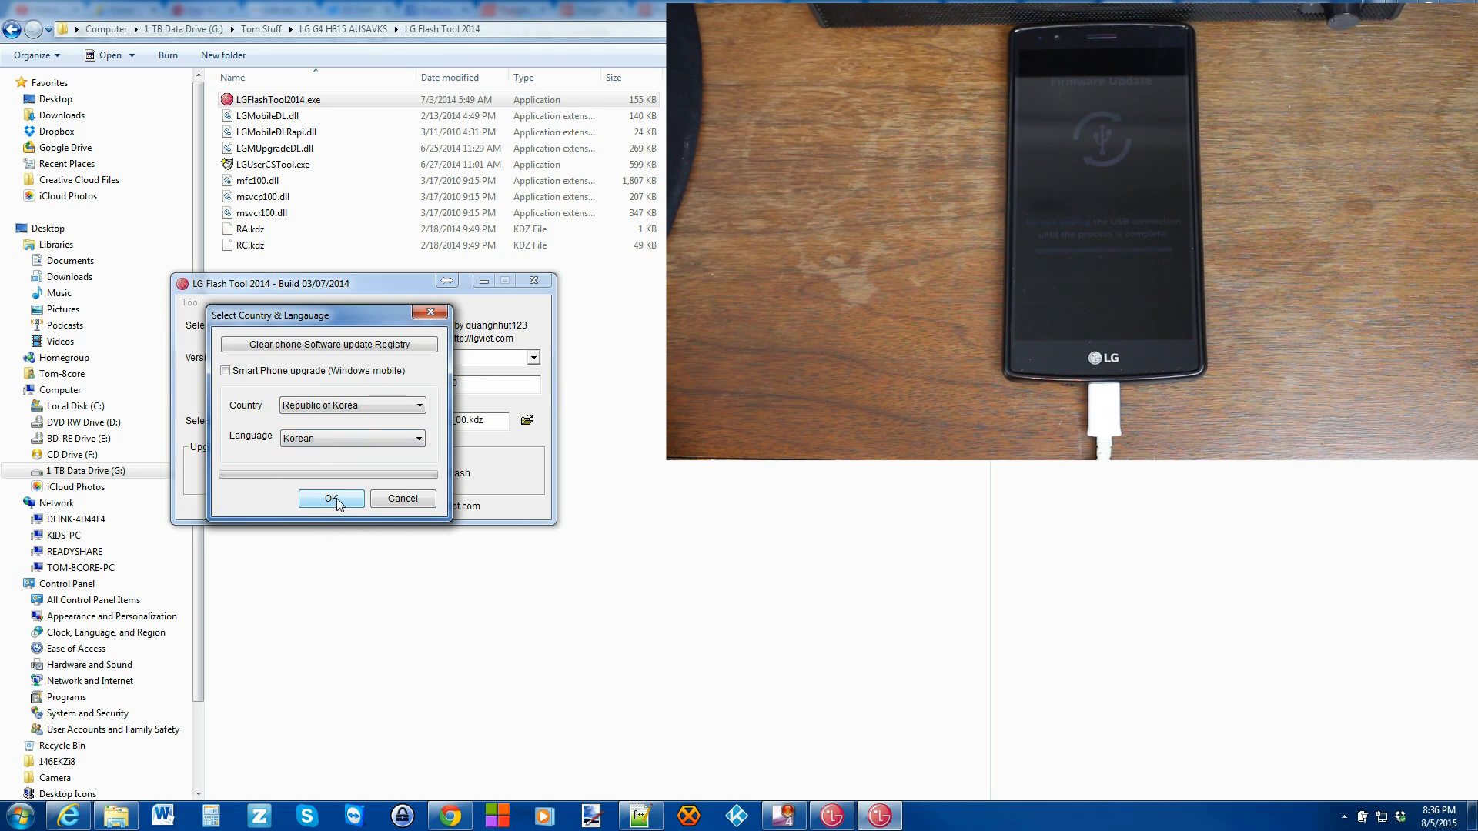
{"action": "left_click", "coordinate": [331, 498]}
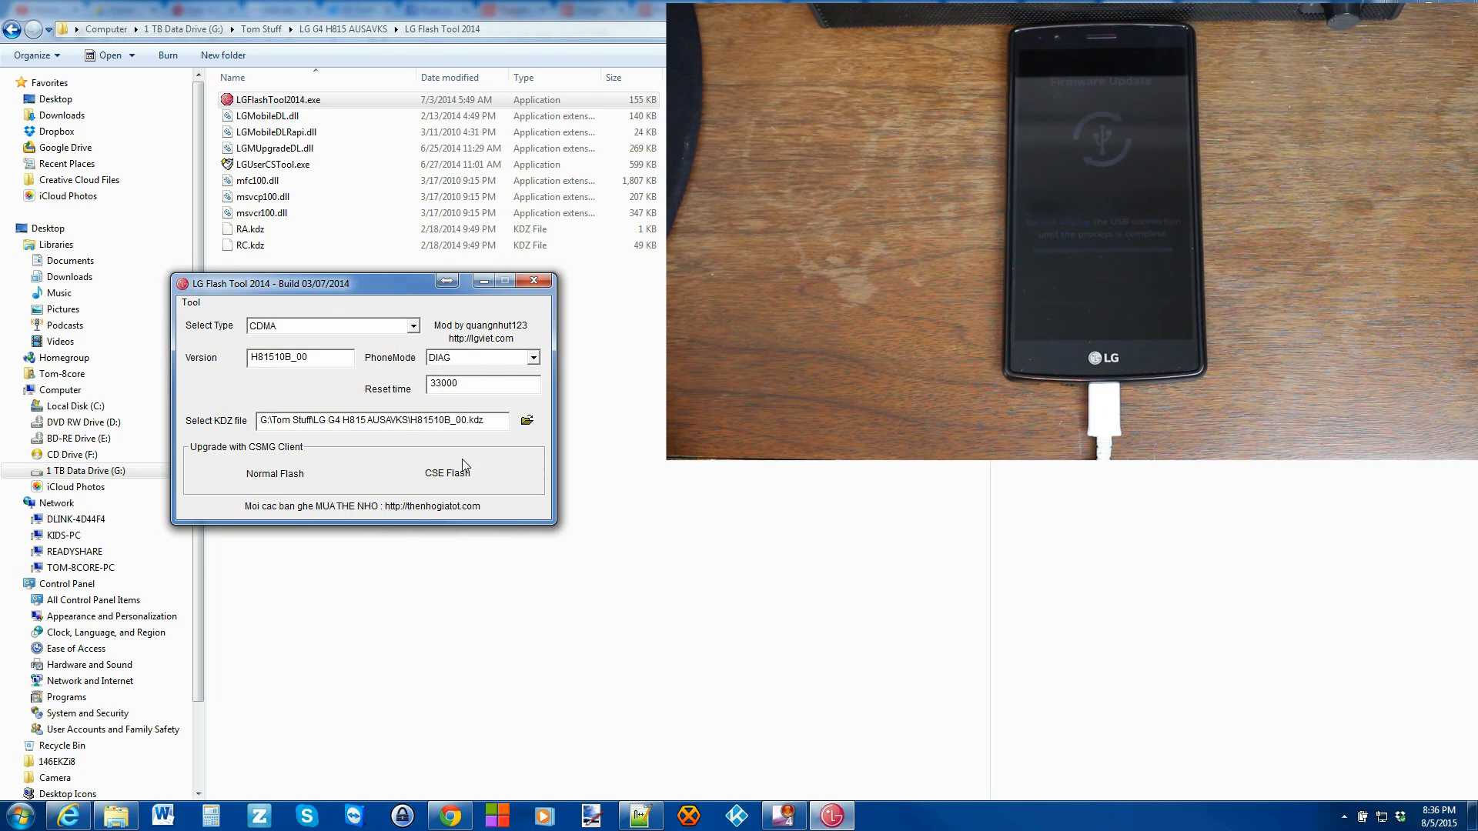
{"action": "mouse_move", "coordinate": [505, 458]}
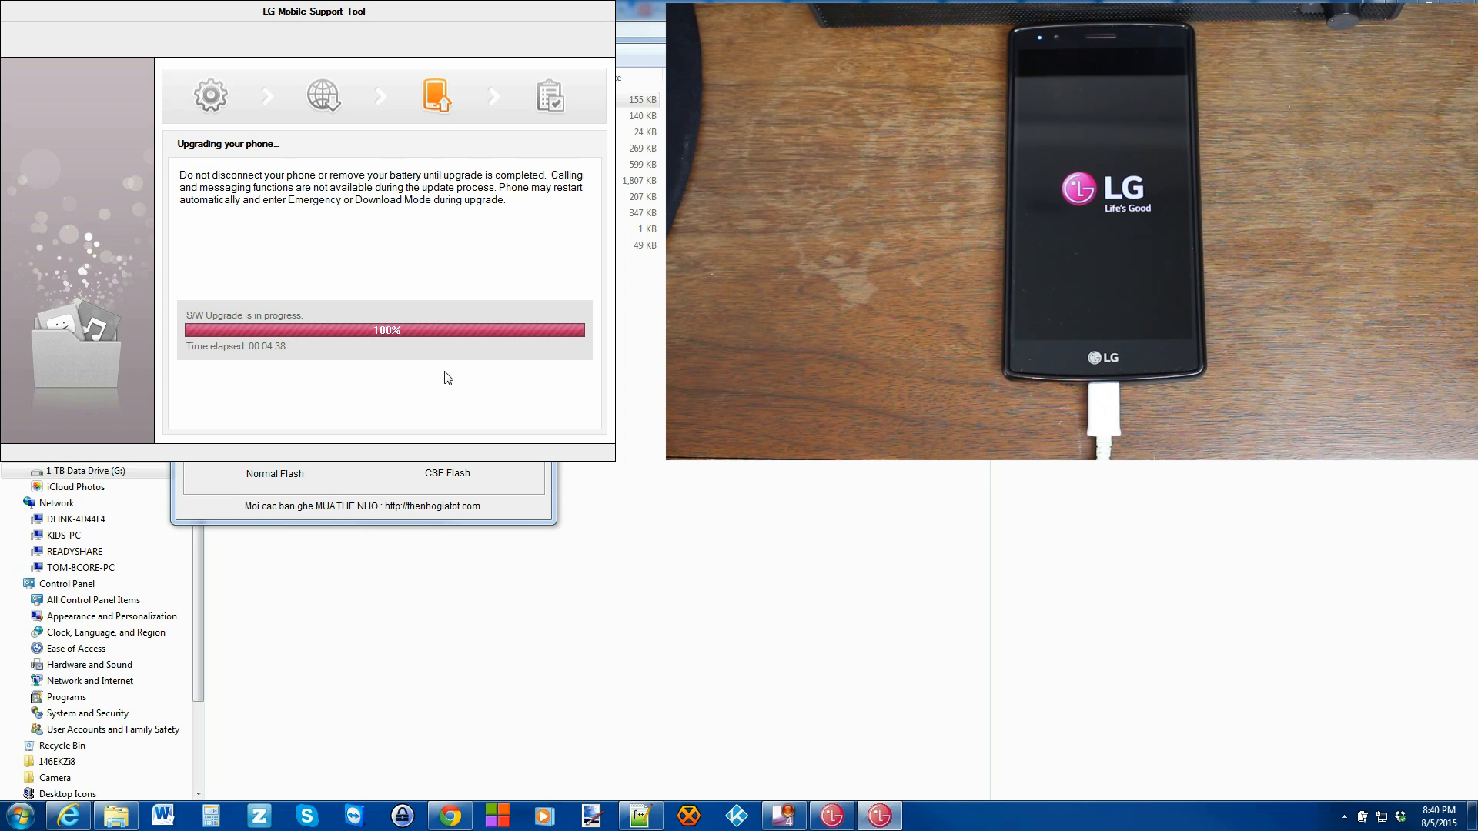
{"action": "mouse_move", "coordinate": [434, 372]}
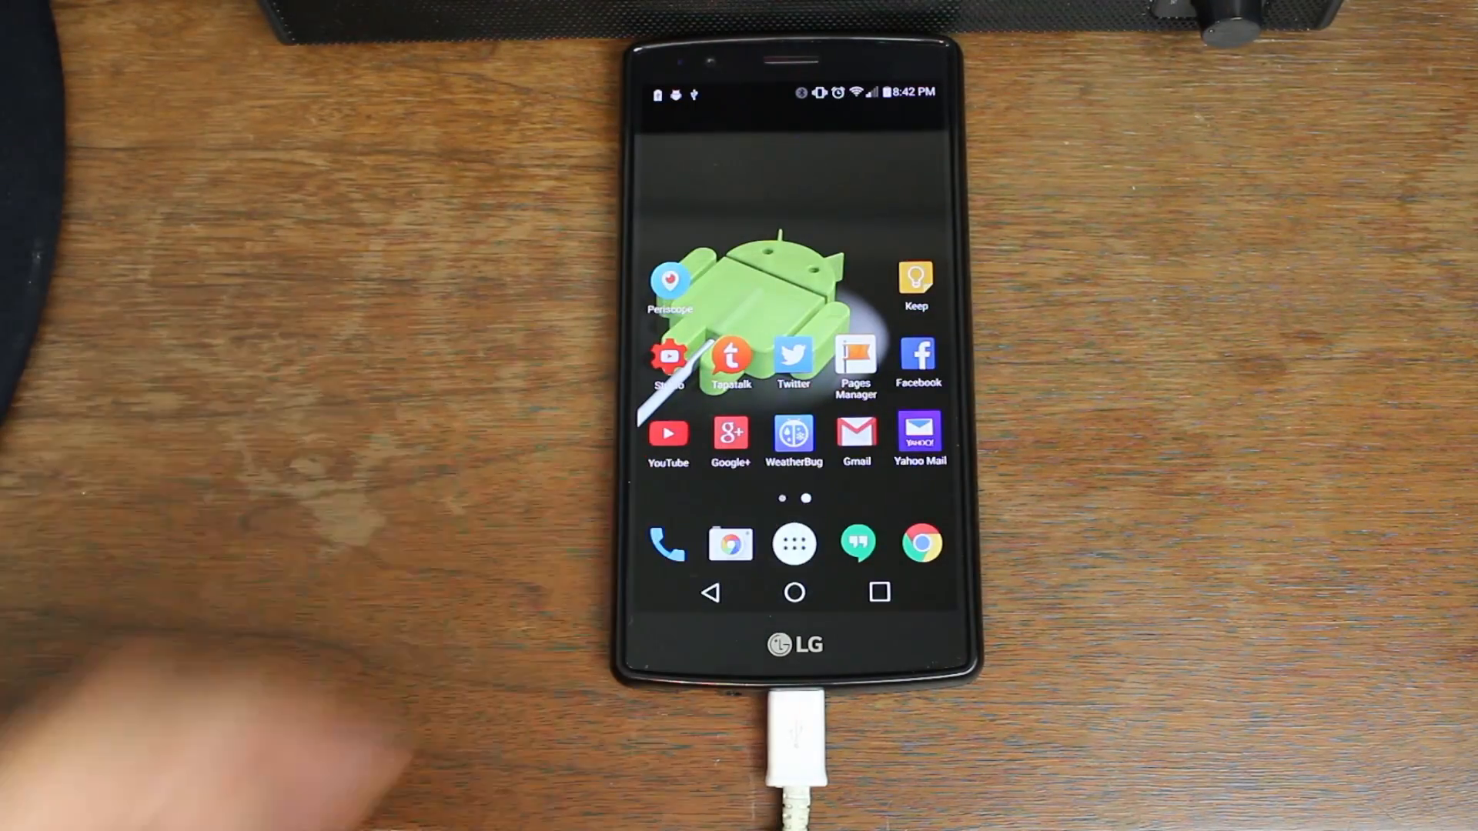
Open the rebooted phone's app drawer to confirm Root Checker and Settings remain.
{"action": "left_click", "coordinate": [794, 543]}
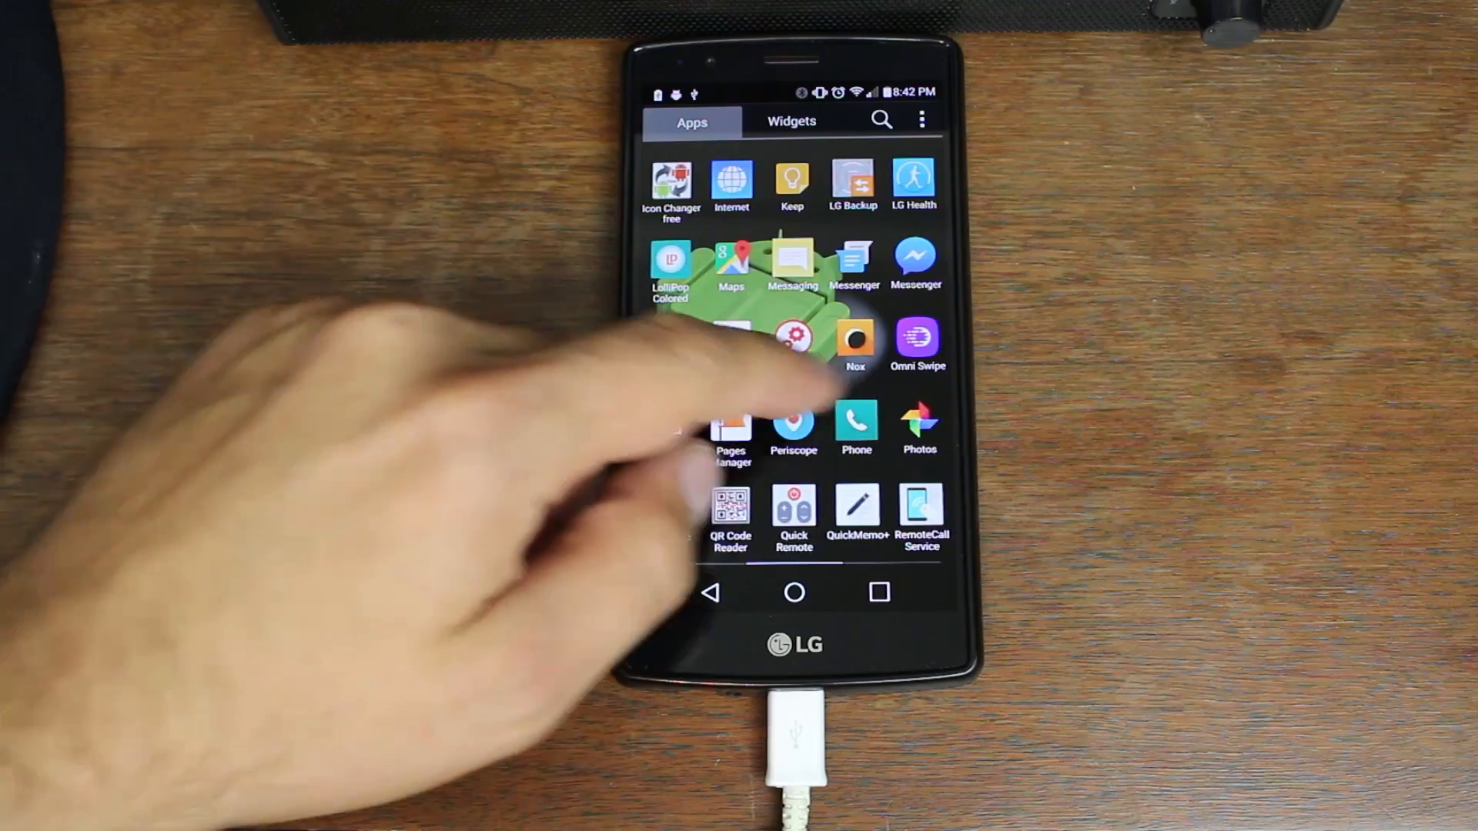
{"action": "scroll", "scroll_direction": "left", "scroll_amount": 3}
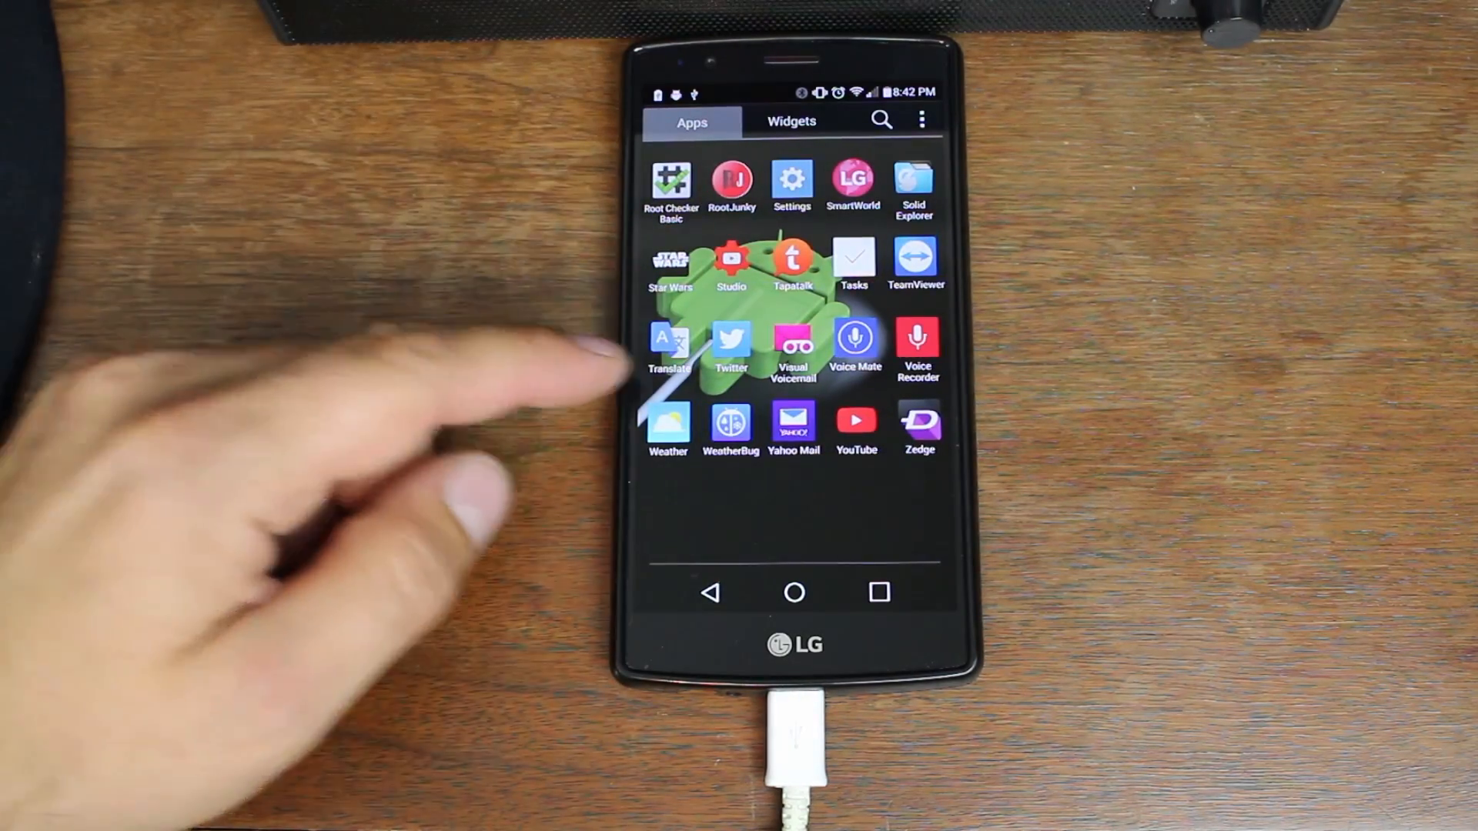